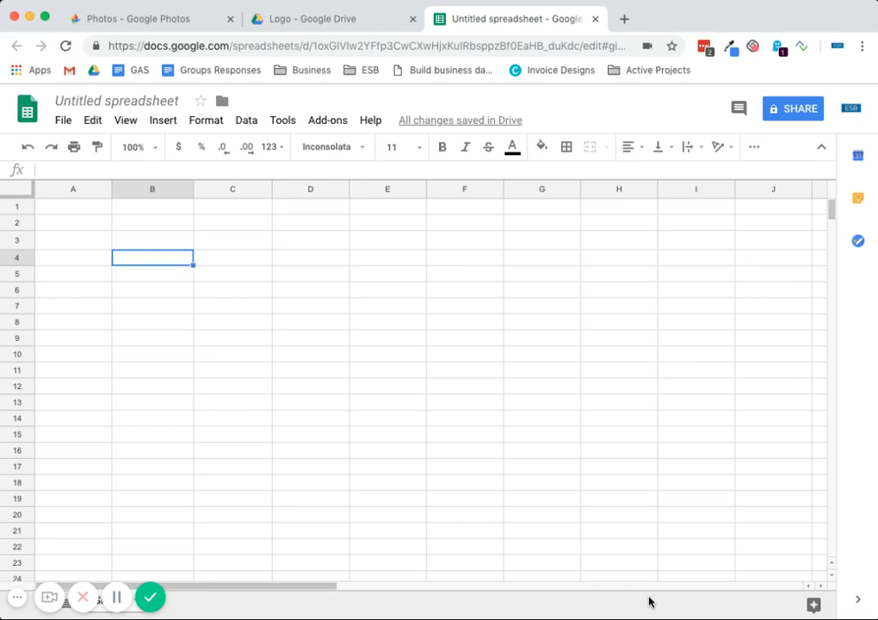
Begin an =image("") formula with empty quotes in cell B4.
{"action": "type", "text": "=image(\""}
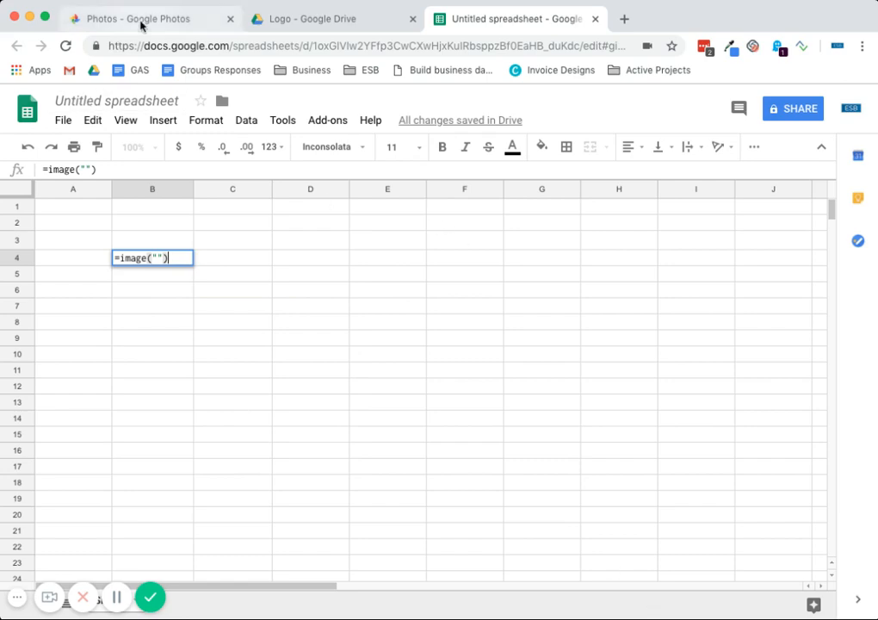
View the ESB sofa photo's page in Google Photos, then come back to the spreadsheet.
{"action": "left_click", "coordinate": [129, 18]}
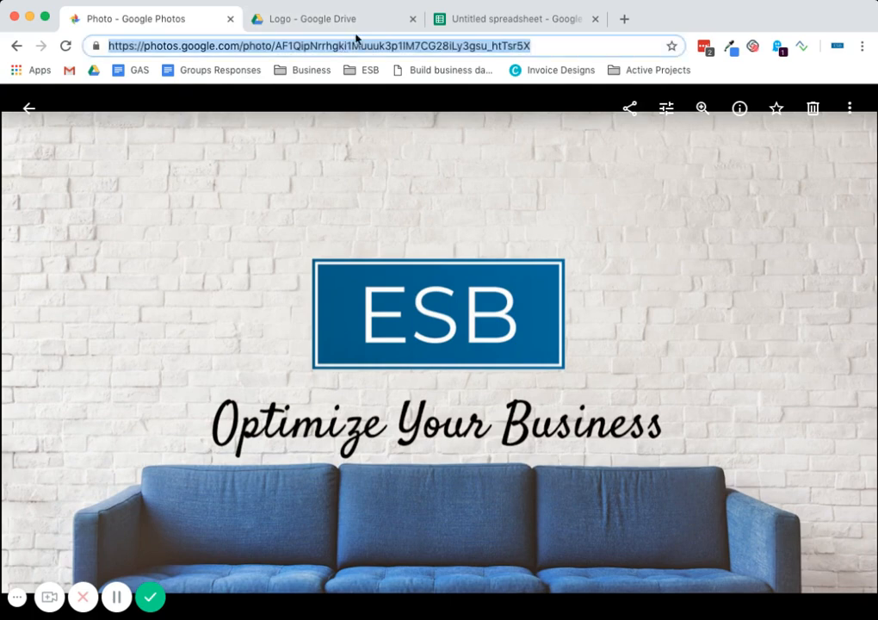
{"action": "left_click", "coordinate": [512, 18]}
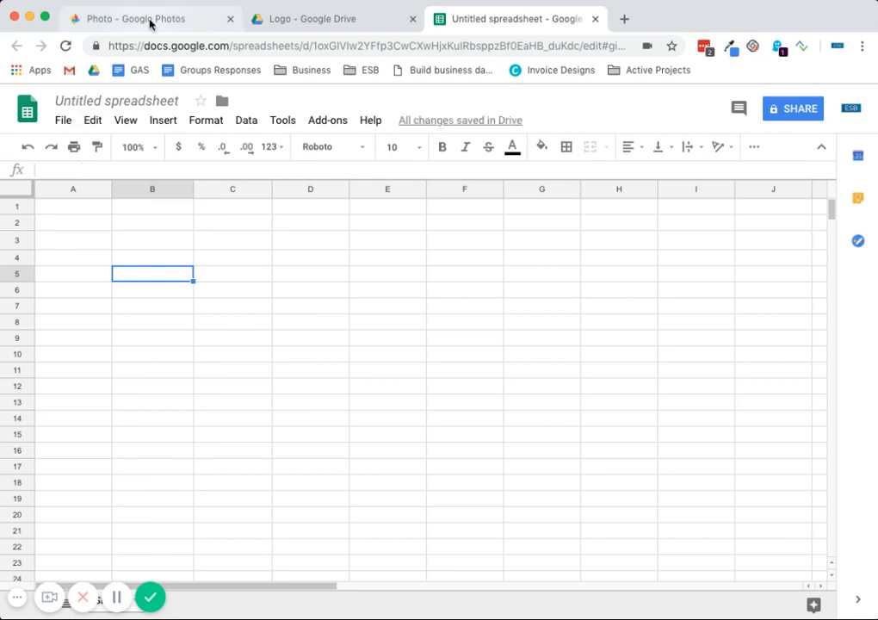
{"action": "left_click", "coordinate": [133, 18]}
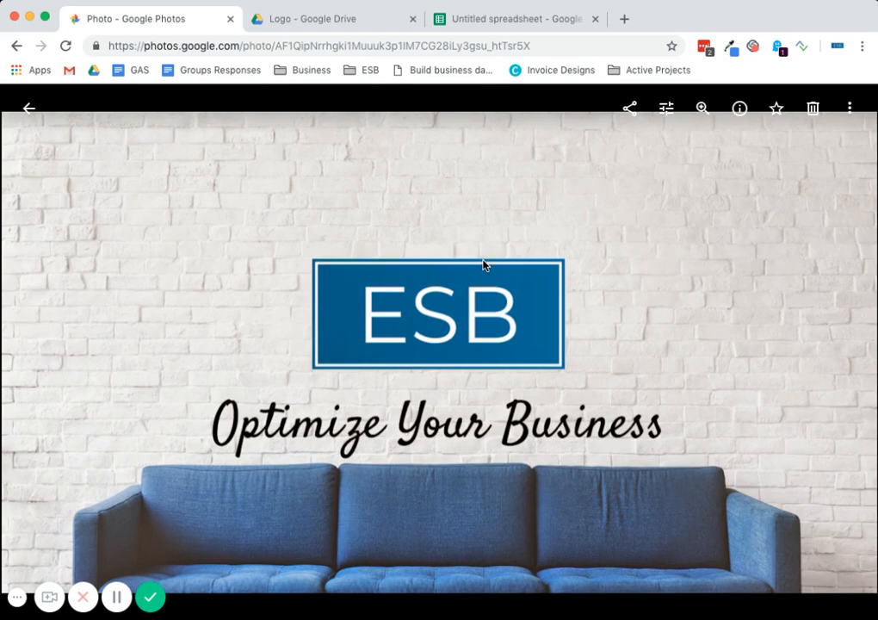
{"action": "left_click", "coordinate": [513, 18]}
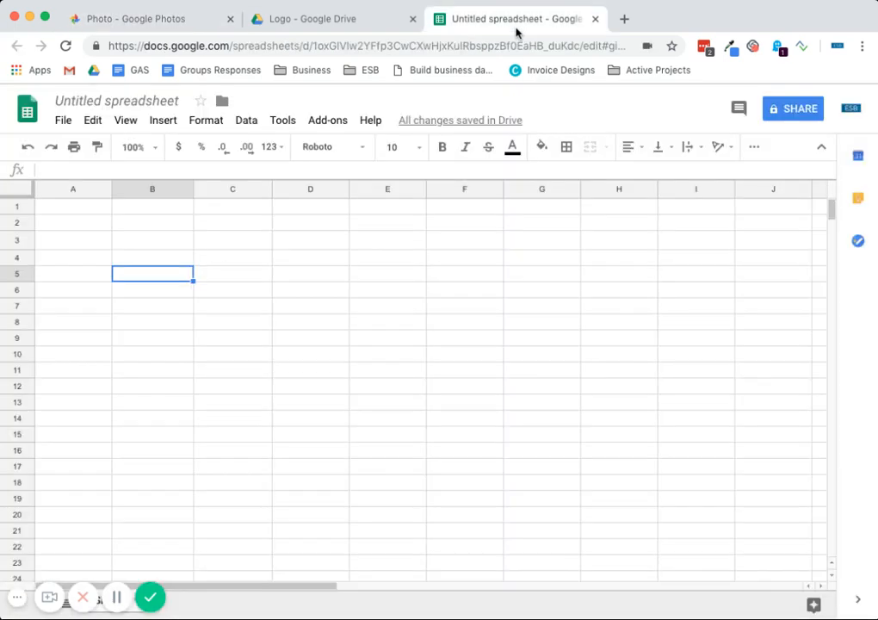
Enter =image("<Google Photos link>") in B5 to display the ESB sofa photo.
{"action": "type", "text": "="}
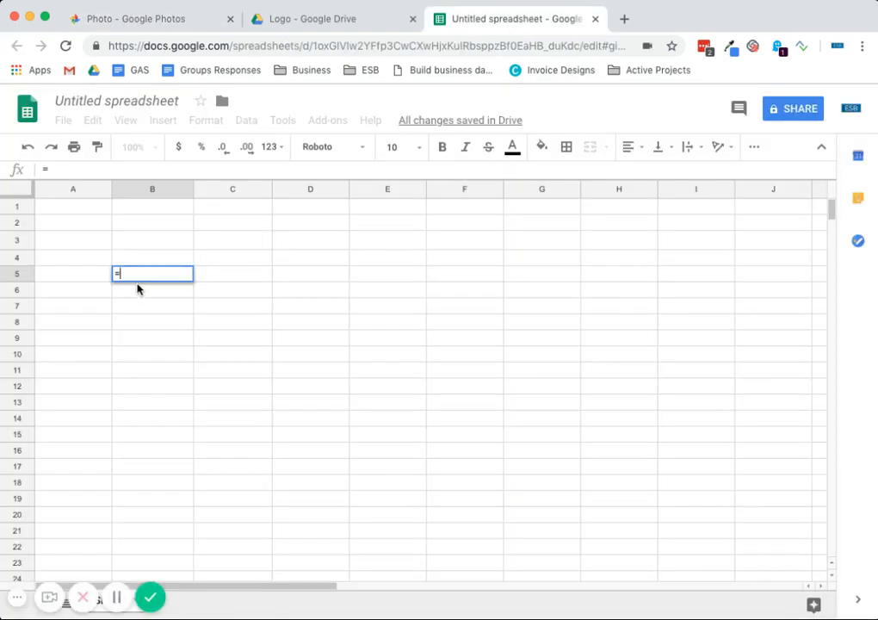
{"action": "type", "text": "image("}
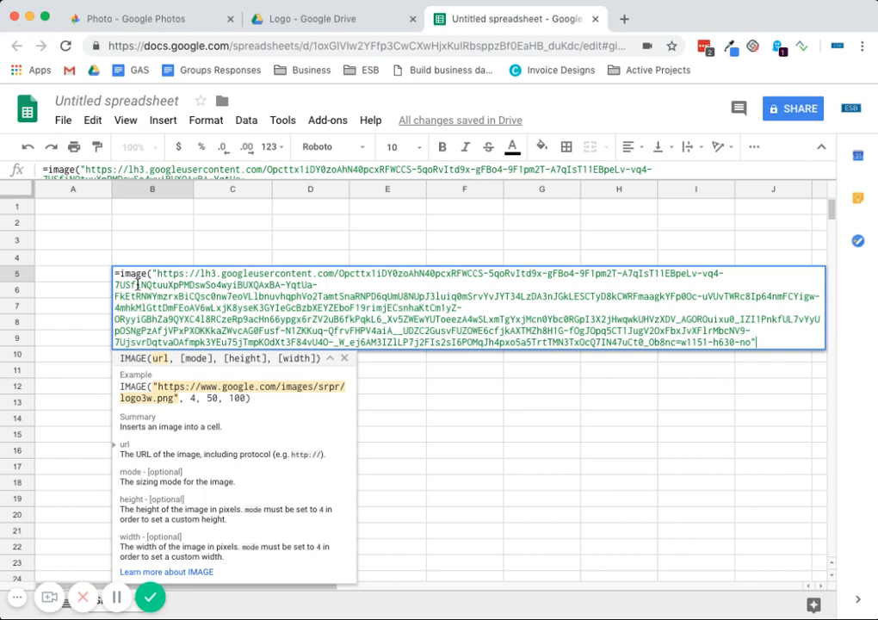
{"action": "key", "text": "Enter"}
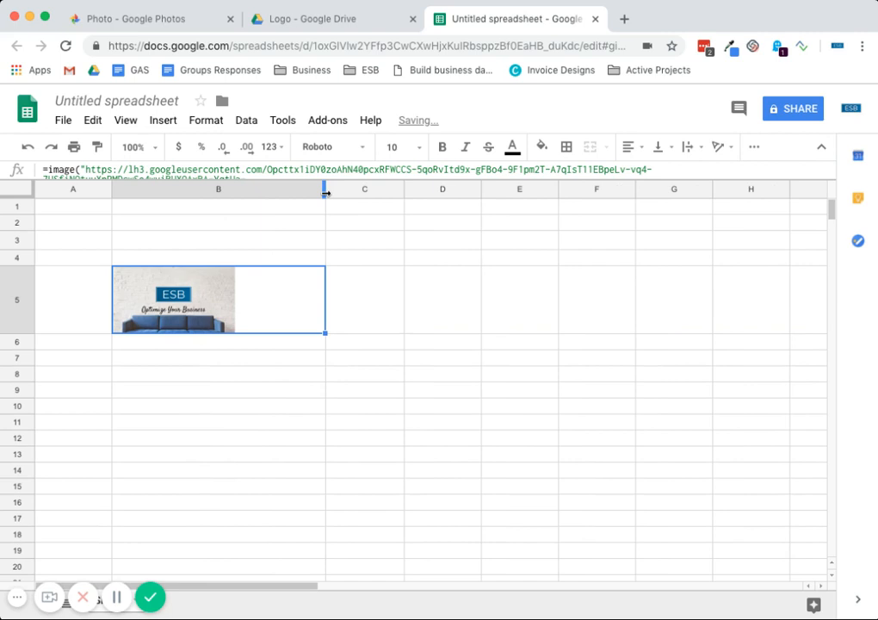
{"action": "mouse_move", "coordinate": [252, 308]}
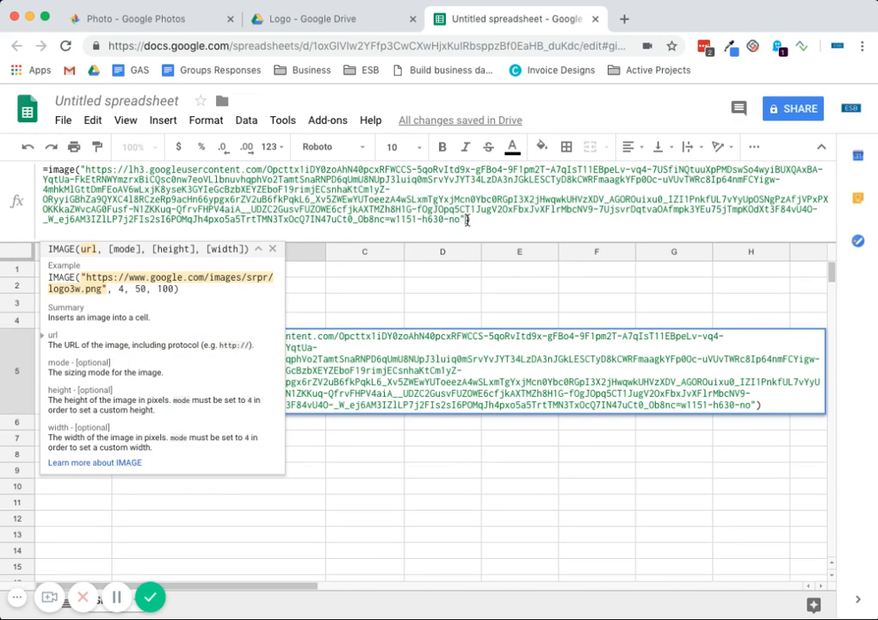
Make row 5 taller and give B5's IMAGE formula sizing mode 3.
{"action": "type", "text": ","}
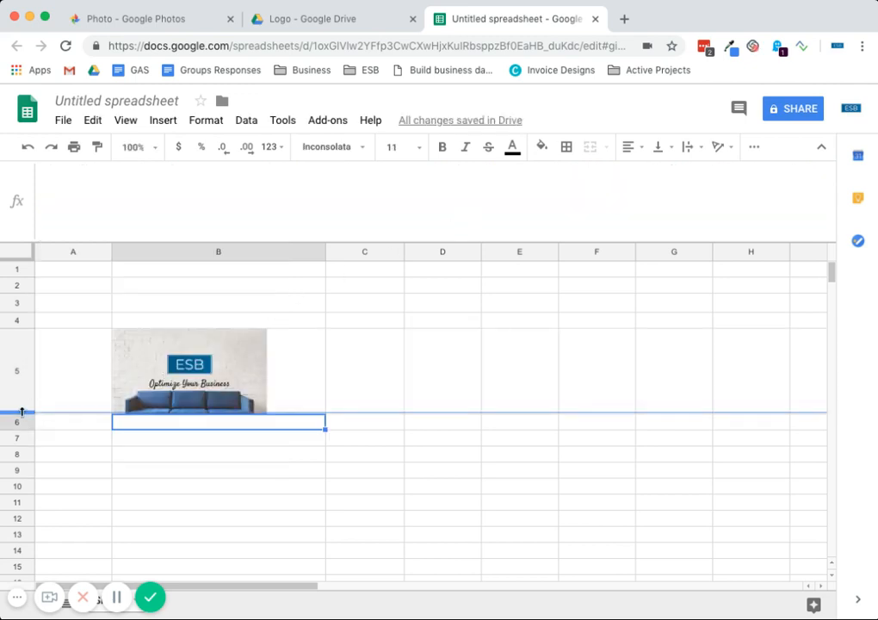
{"action": "left_click", "coordinate": [218, 377]}
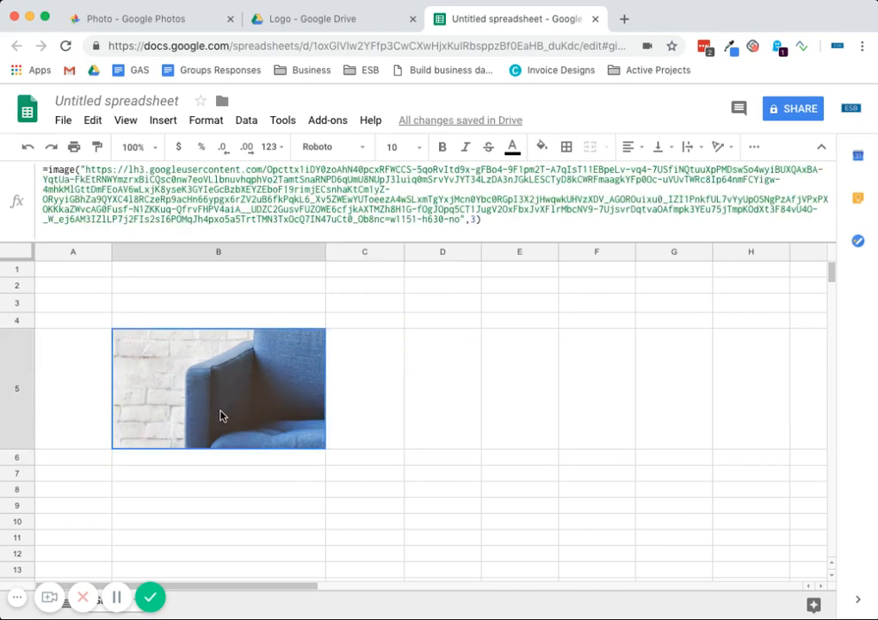
{"action": "left_click", "coordinate": [591, 146]}
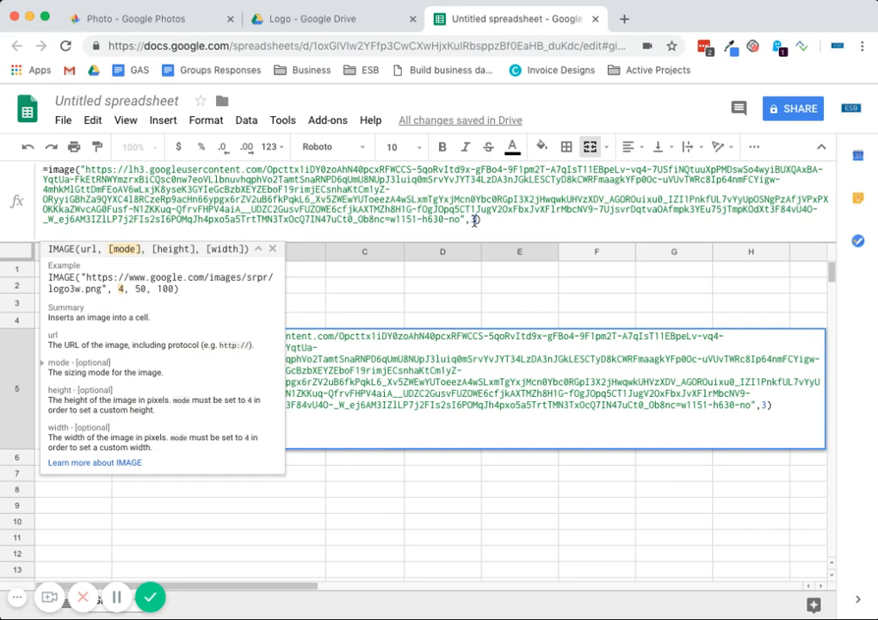
Change B5's IMAGE formula to mode 4 with a custom 400 by 400 size.
{"action": "type", "text": "4,"}
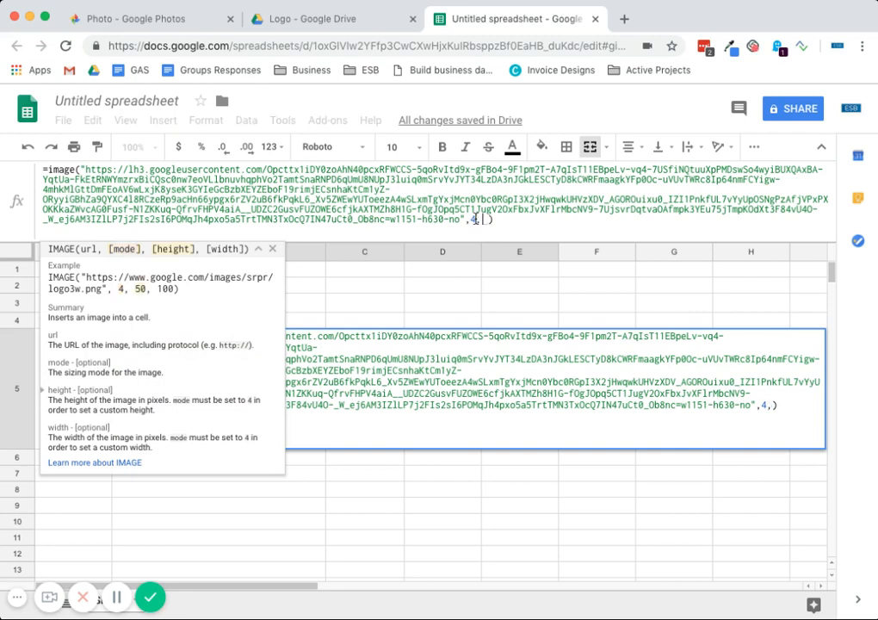
{"action": "type", "text": "400,400"}
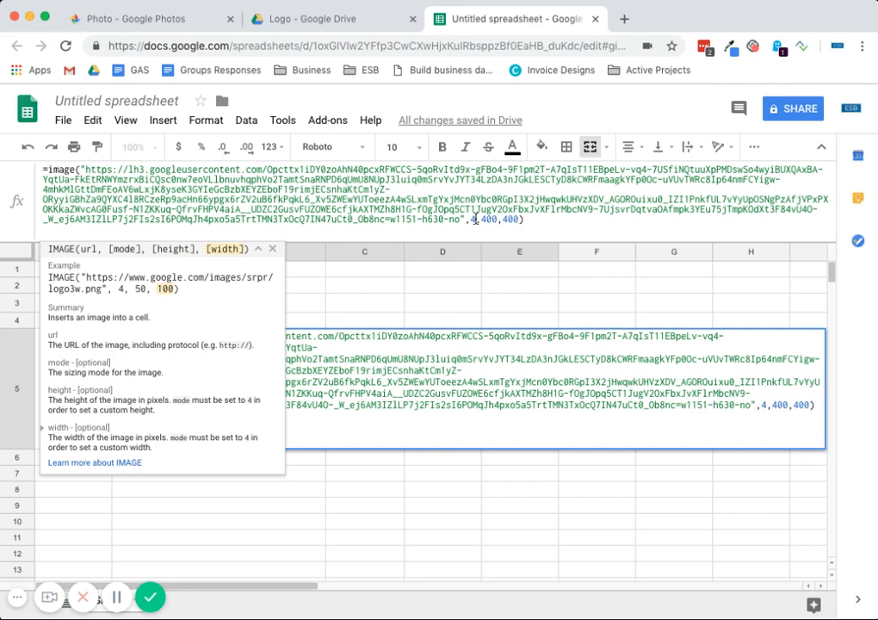
{"action": "key", "text": "enter"}
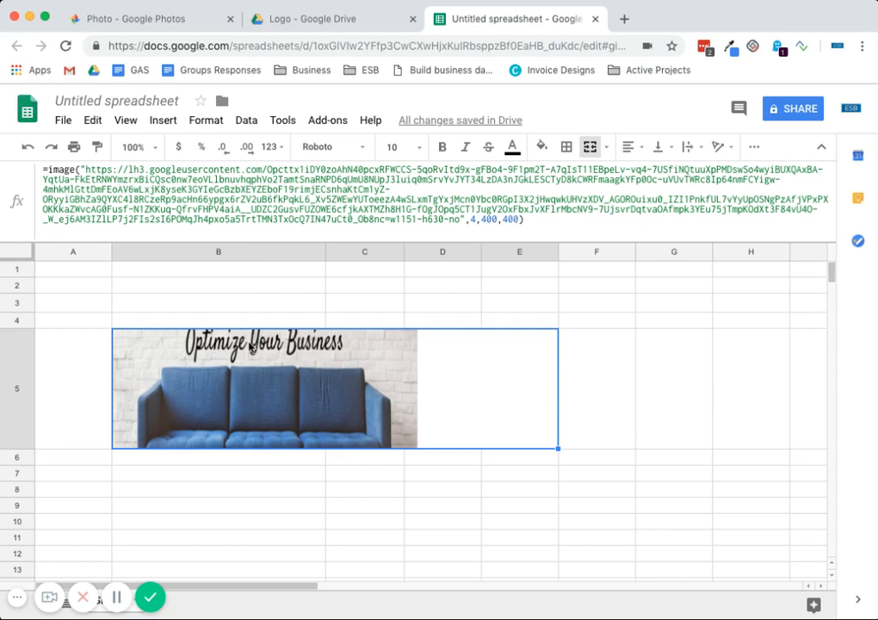
{"action": "mouse_move", "coordinate": [250, 348]}
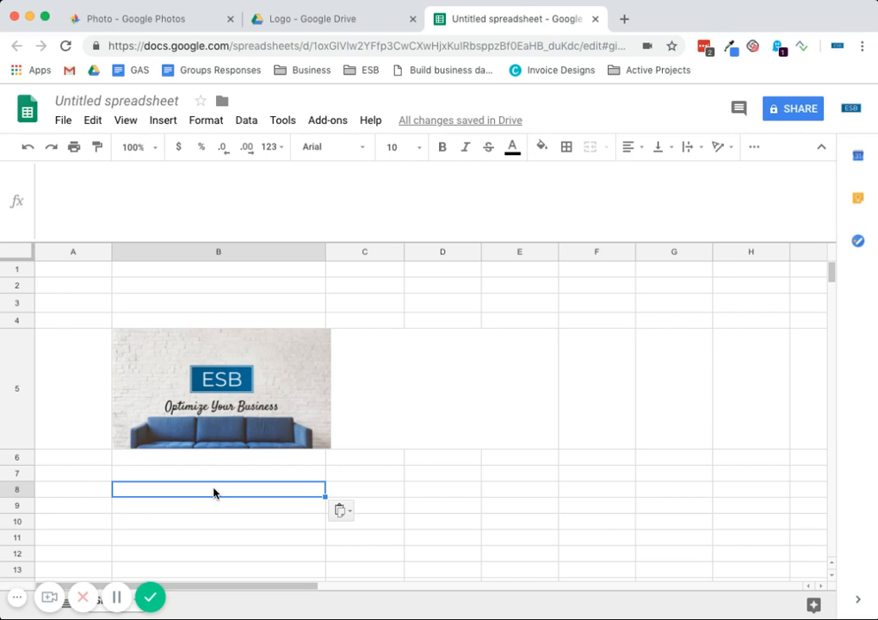
{"action": "type", "text": "https://docs.google.com/uc?export=download&id="}
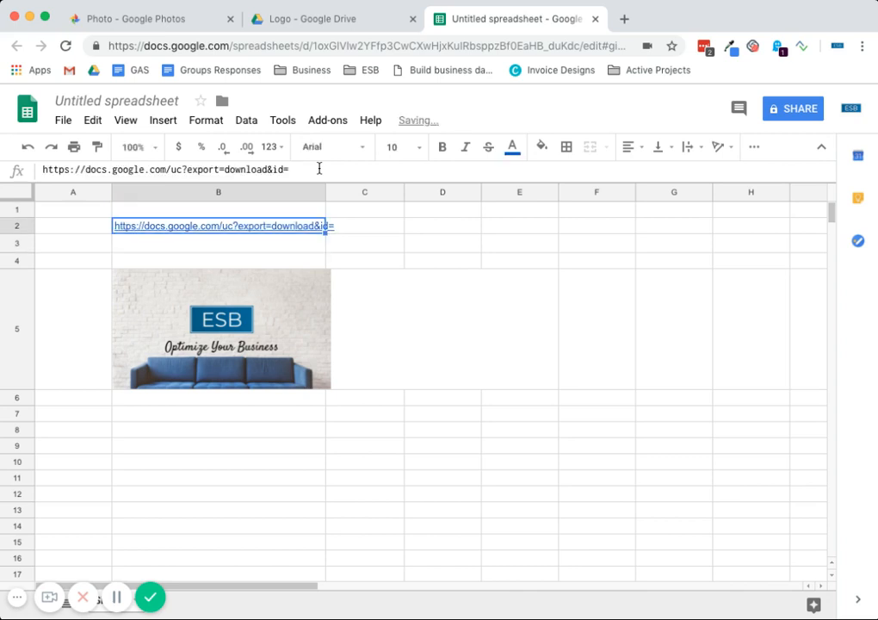
{"action": "left_click", "coordinate": [332, 18]}
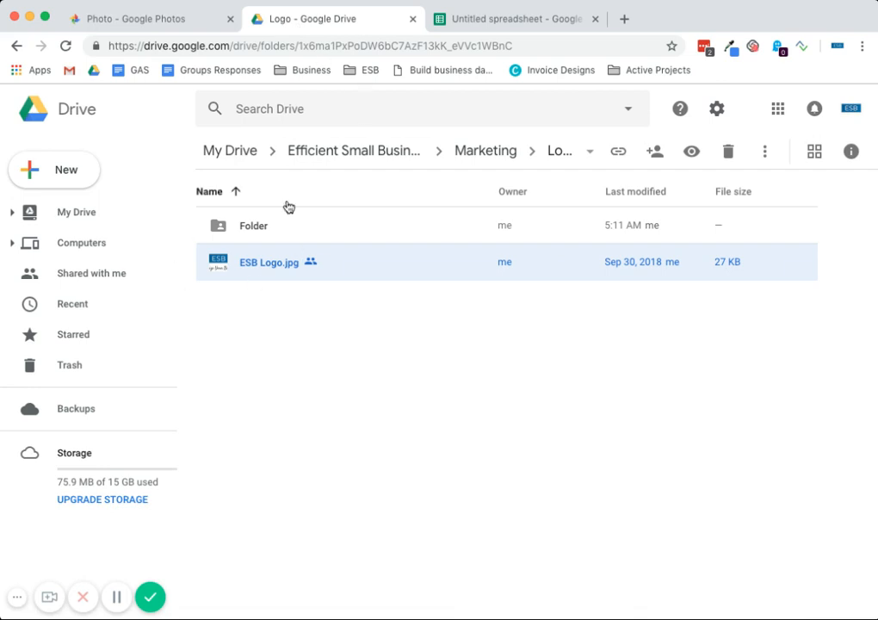
Open ESB Logo.jpg in its own tab to reveal its file ID, then return to Sheets.
{"action": "double_click", "coordinate": [269, 262]}
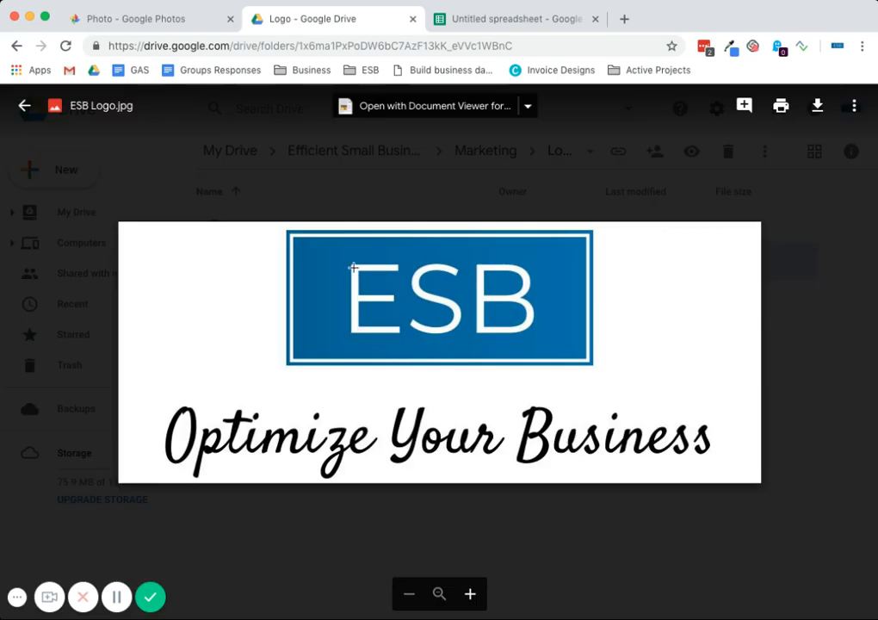
{"action": "left_click", "coordinate": [852, 105]}
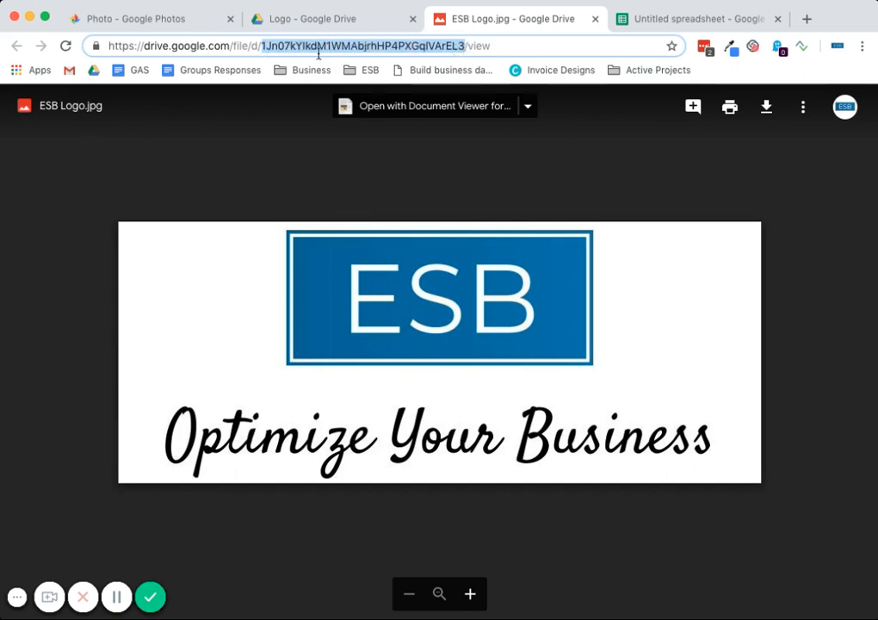
{"action": "left_click", "coordinate": [695, 18]}
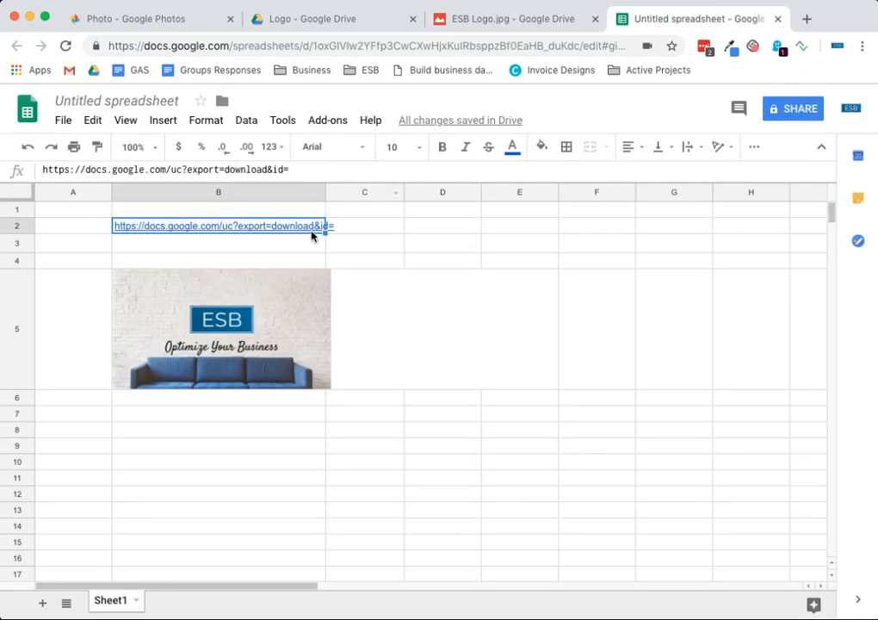
Append file ID 1Jn07kYIkdM1WMAbjrhHP4PXGqlVArEL3 to B2's link and wrap it in =image("").
{"action": "type", "text": "1Jn07kYIkdM1WMAbjrhHP4PXGqlVArEL3"}
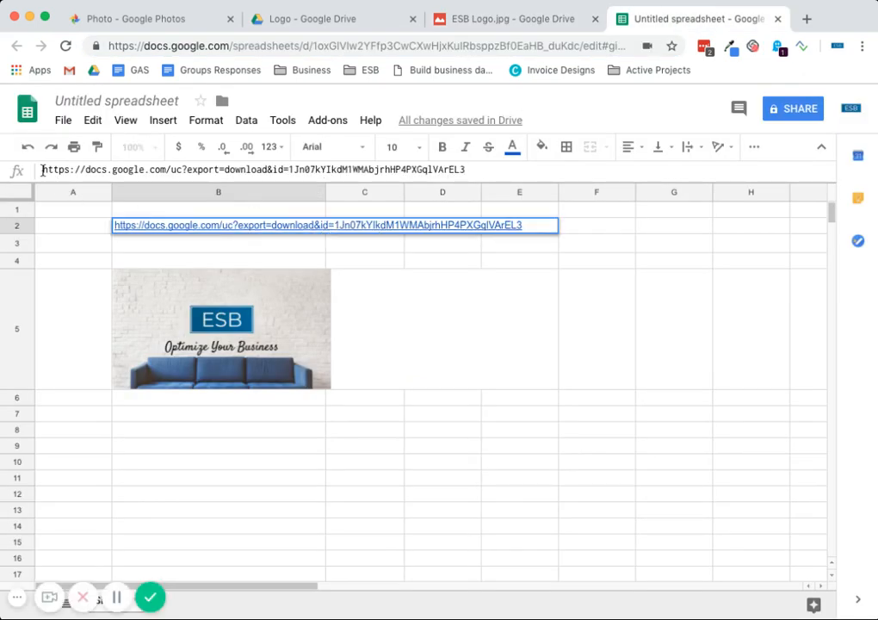
{"action": "type", "text": "=image(\""}
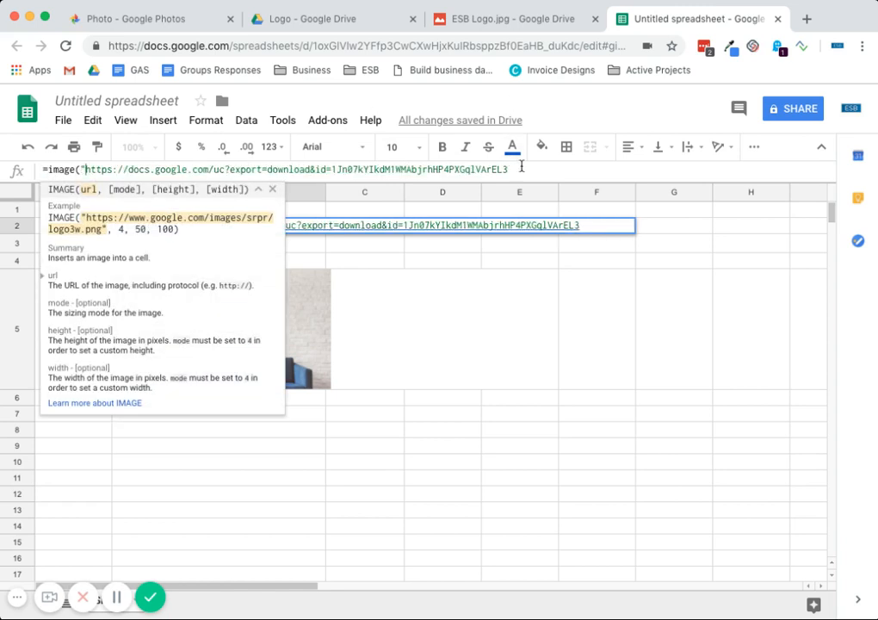
{"action": "key", "text": "enter"}
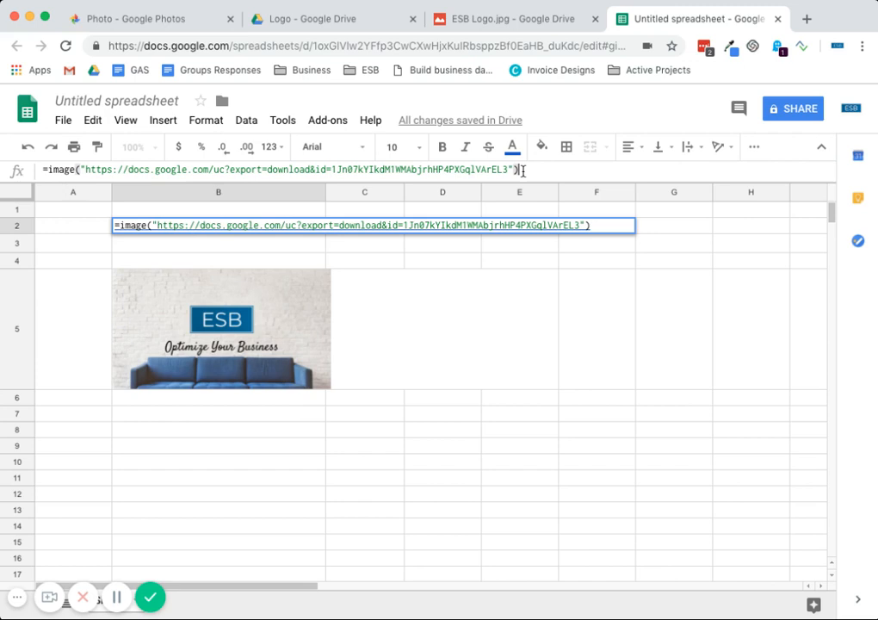